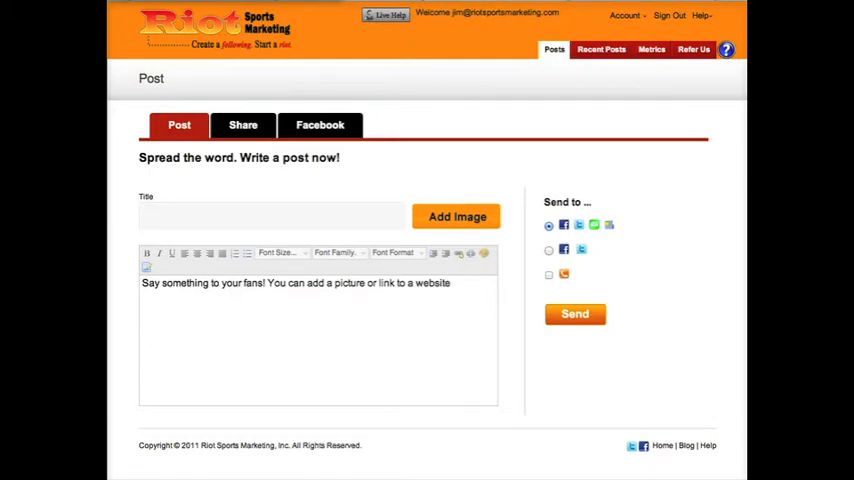
Reach the empty Fundraising Campaign List via Account > Fundraising > Campaign
left_click(626, 16)
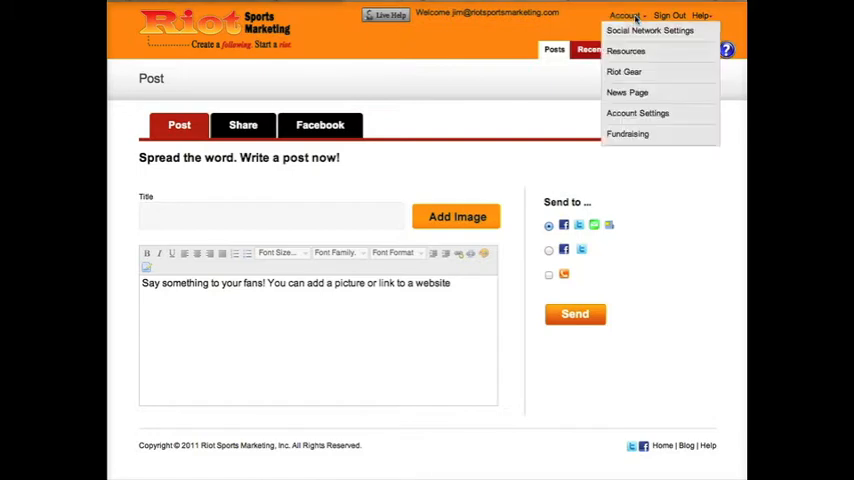
mouse_move(628, 132)
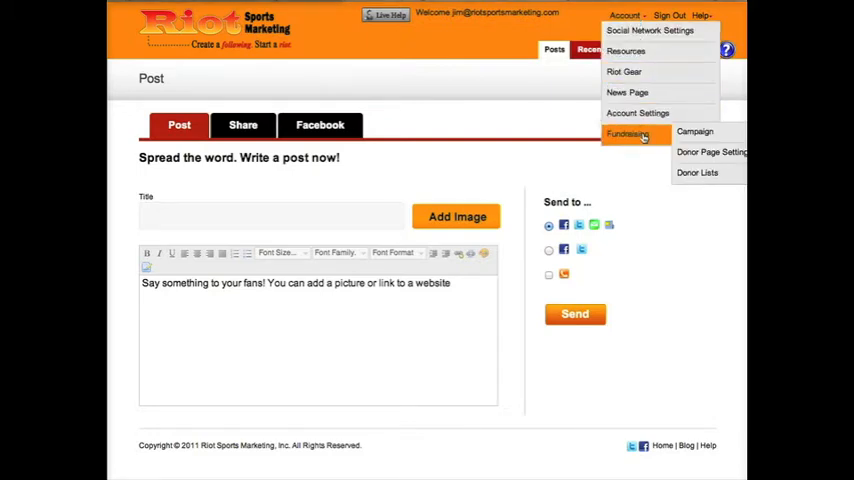
left_click(694, 132)
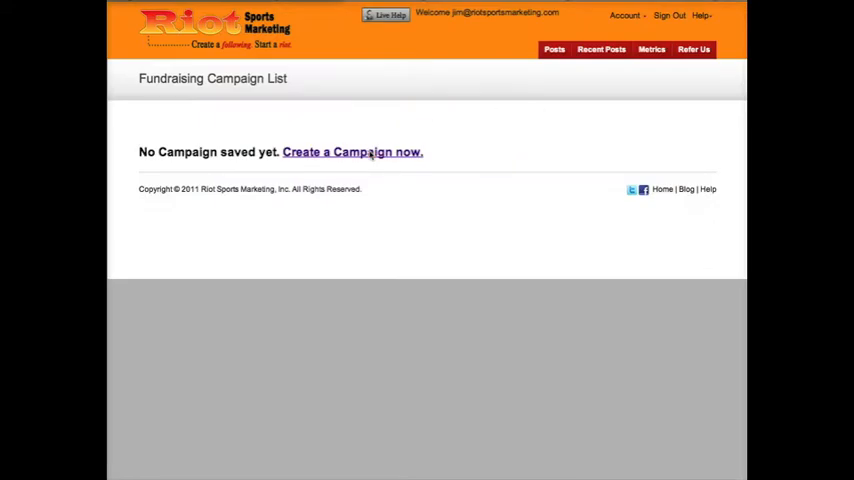
Start a new campaign and expand its Tug the Heart-strings personal story section
left_click(352, 152)
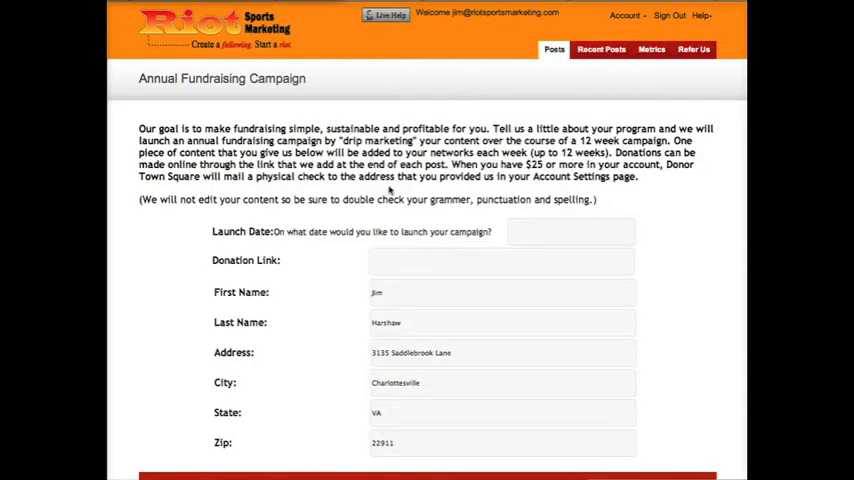
scroll("down", 3)
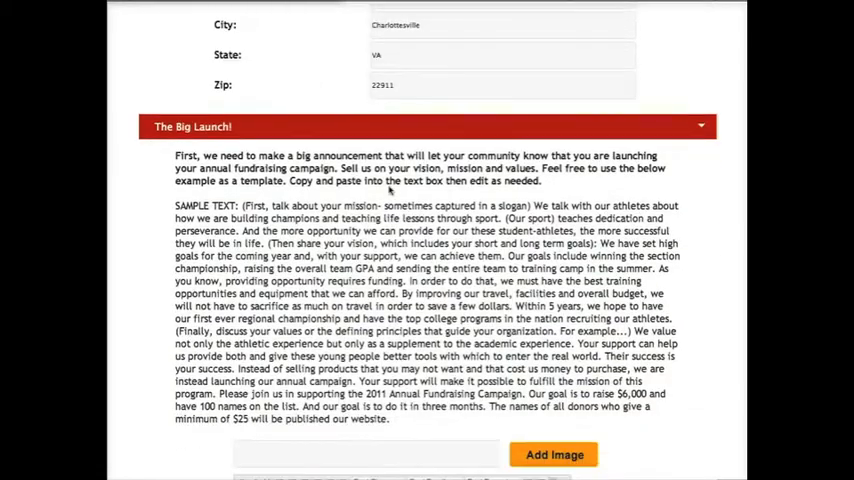
scroll("down", 3)
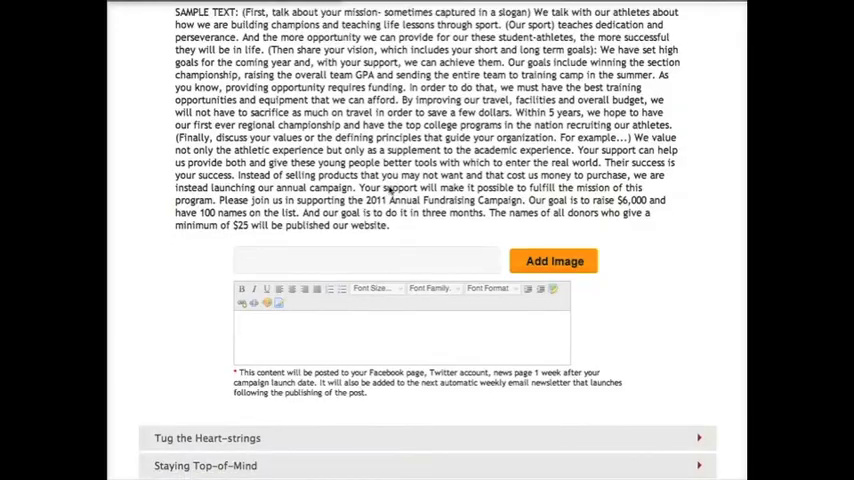
scroll("down", 3)
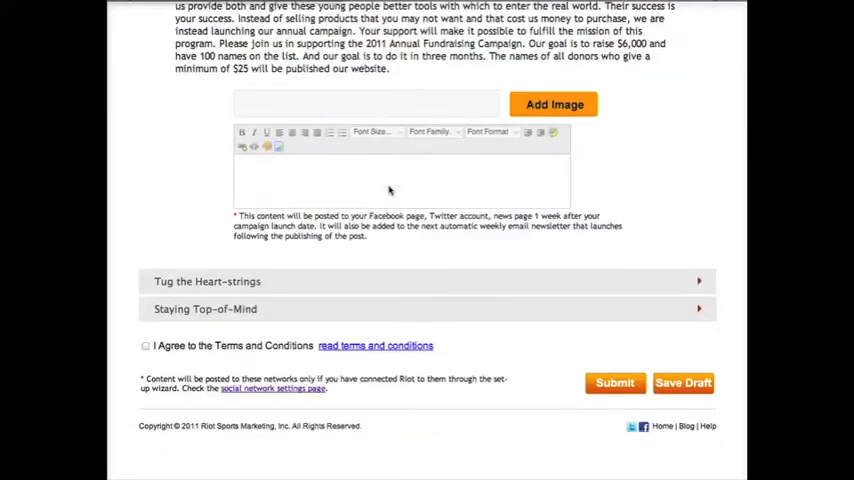
left_click(208, 280)
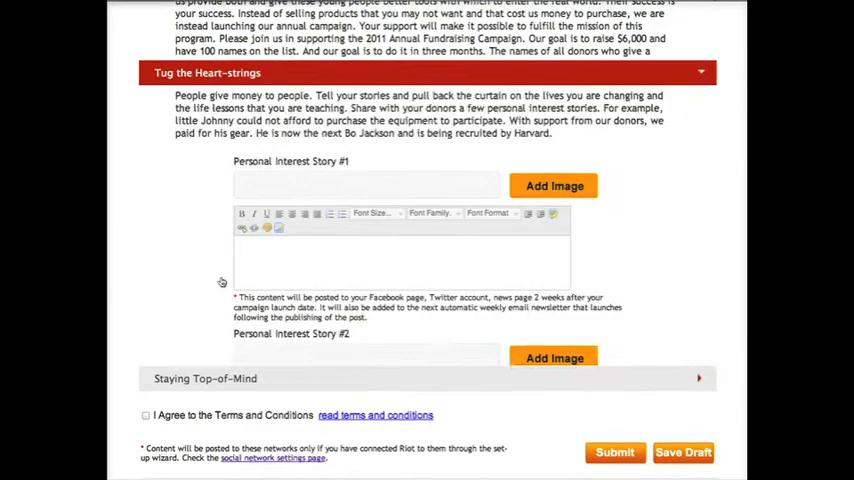
Scroll through the form to review the Staying Top-of-Mind fundraising goal section
scroll("down", 3)
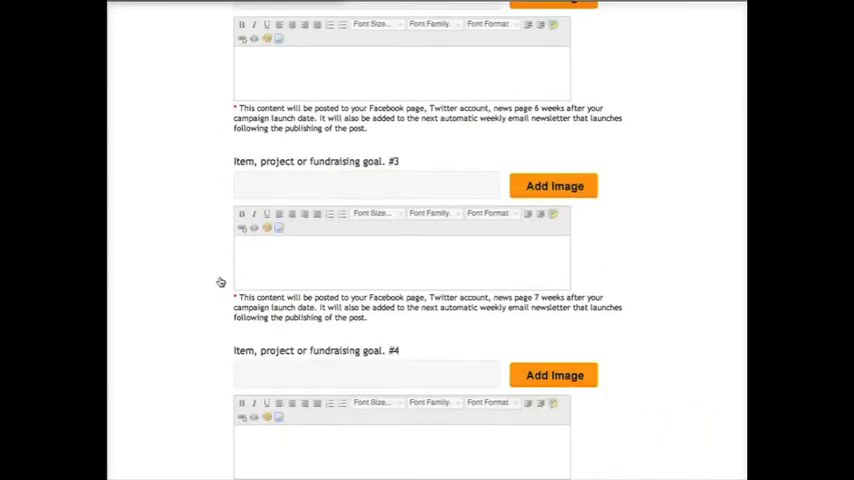
scroll("up", 3)
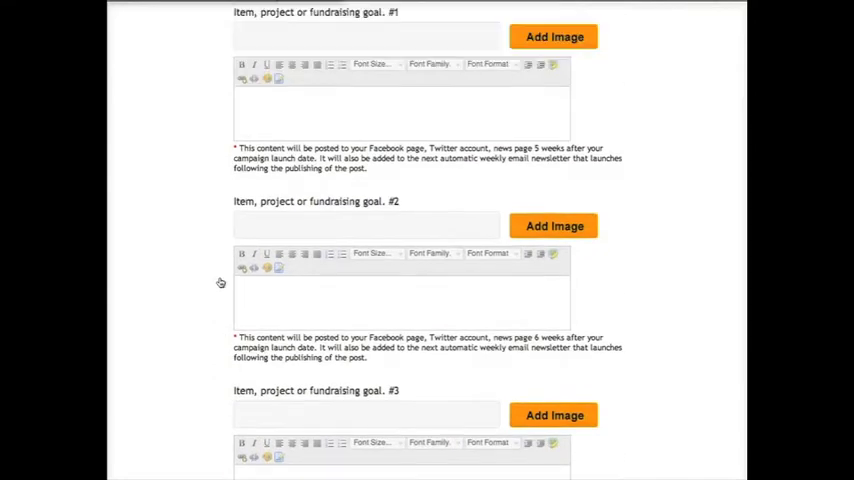
scroll("down", 3)
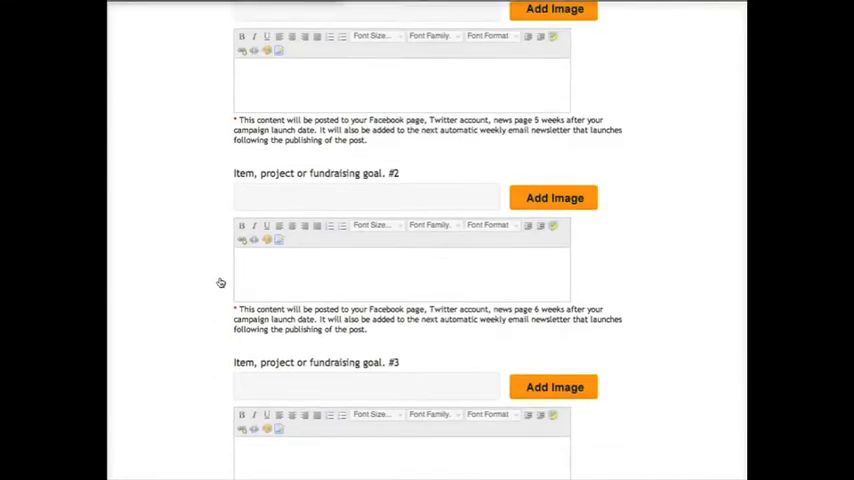
scroll("down", 3)
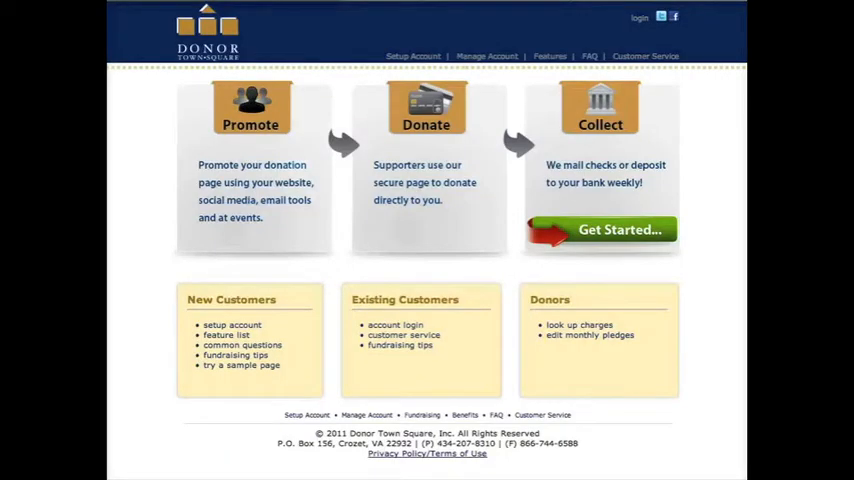
left_click(618, 228)
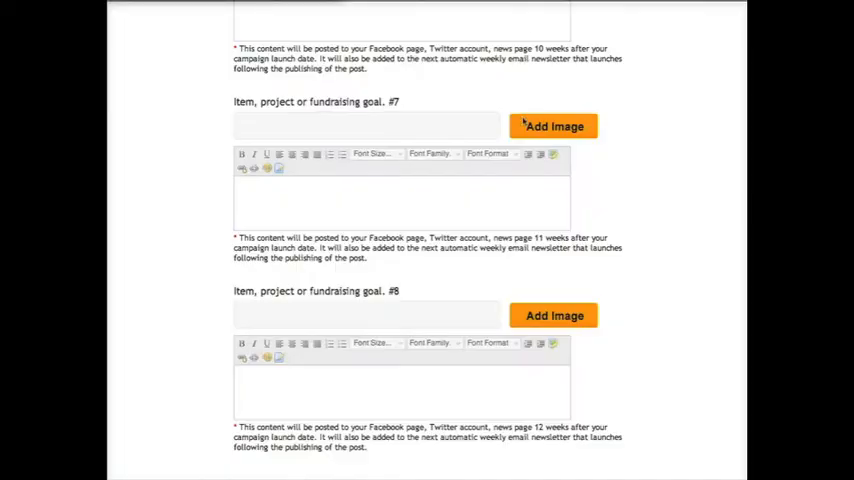
scroll("up", 3)
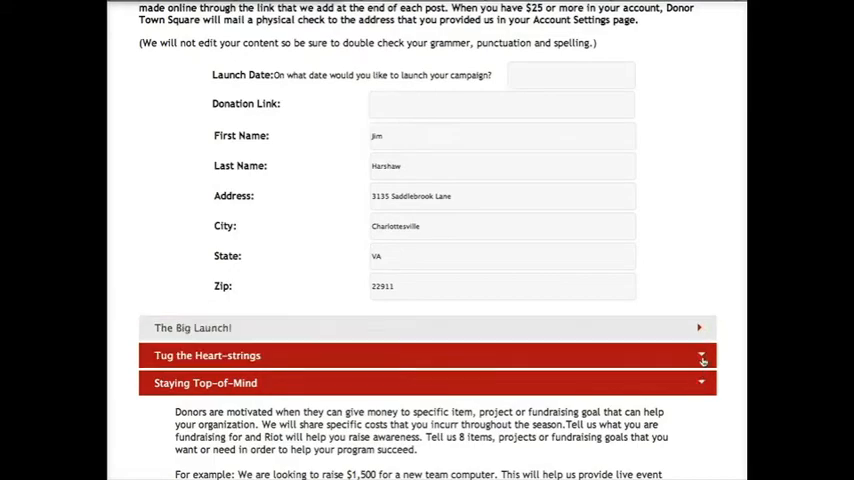
Give The Big Launch post the title 'Help Us Change the World, One Athlete...' and the club story
left_click(192, 328)
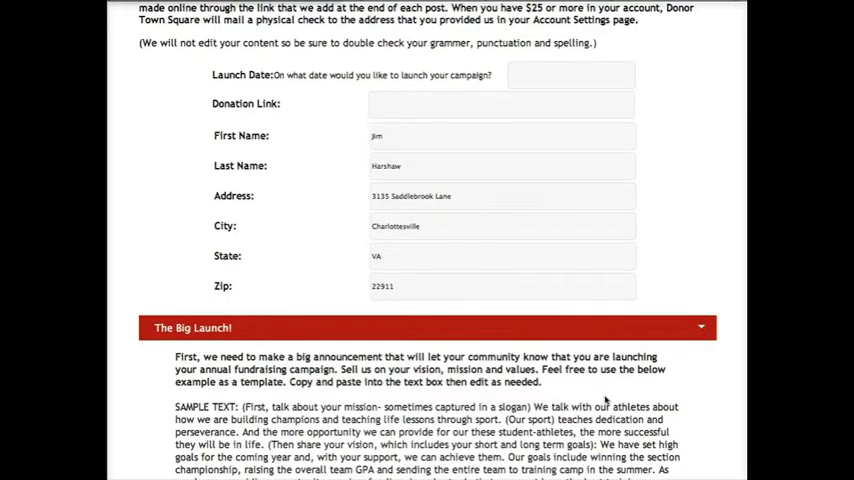
scroll("down", 3)
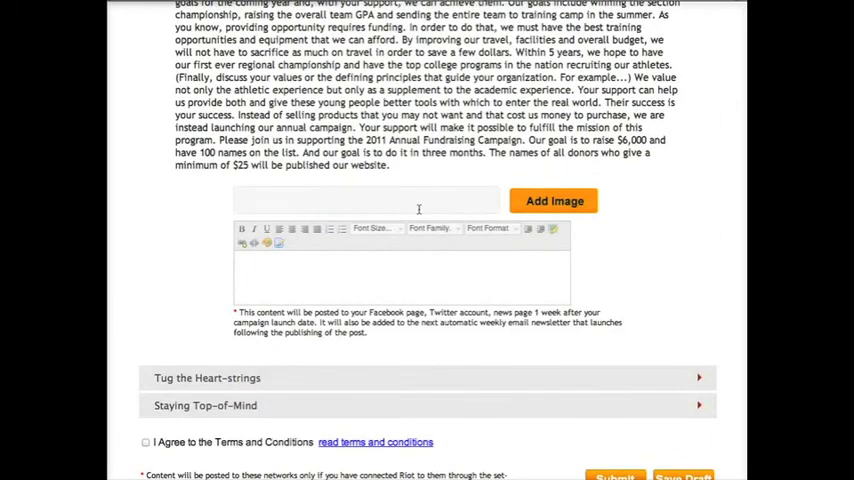
type("Help us Change the w")
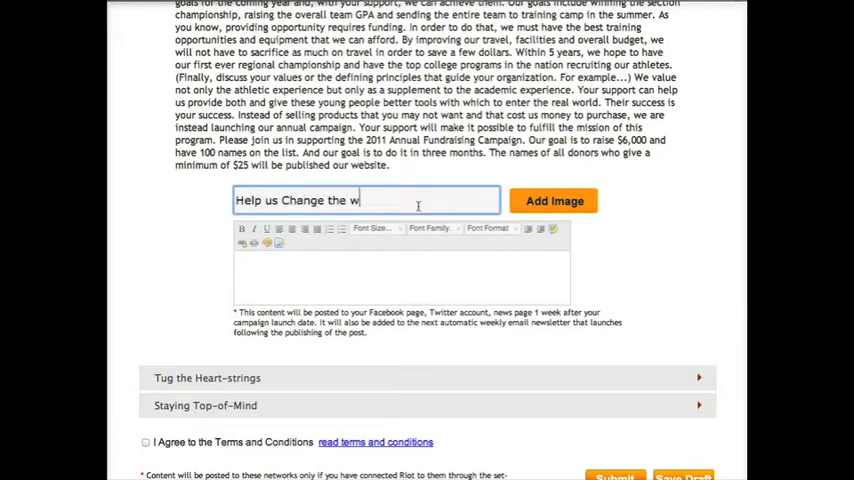
type("orld, One Athlete at a Tir")
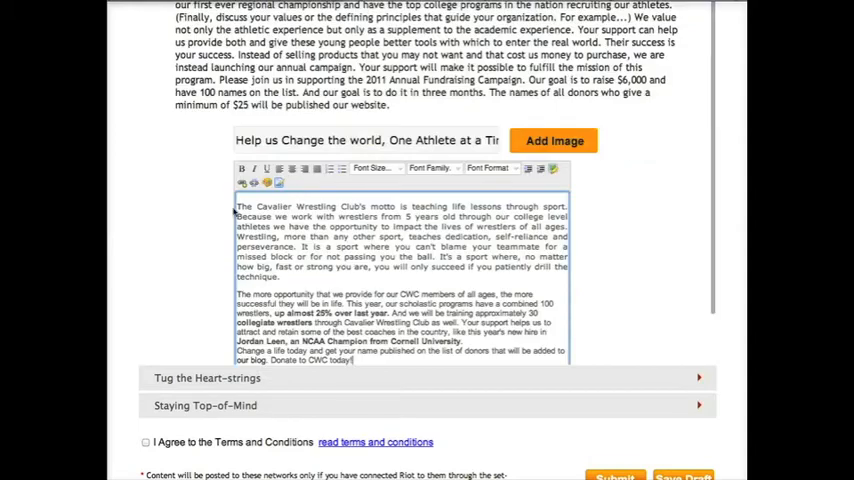
scroll("down", 3)
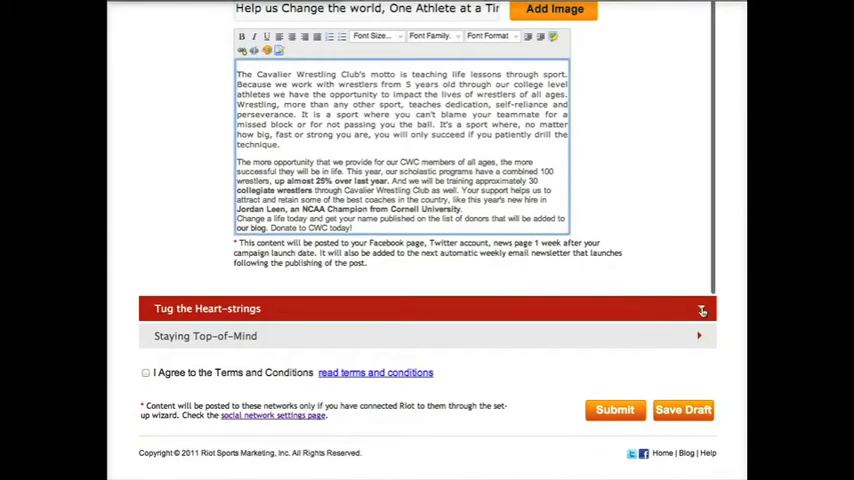
Title Personal Interest Story #1 'We Change Lives' and begin its story with 'Little J...'
scroll("down", 3)
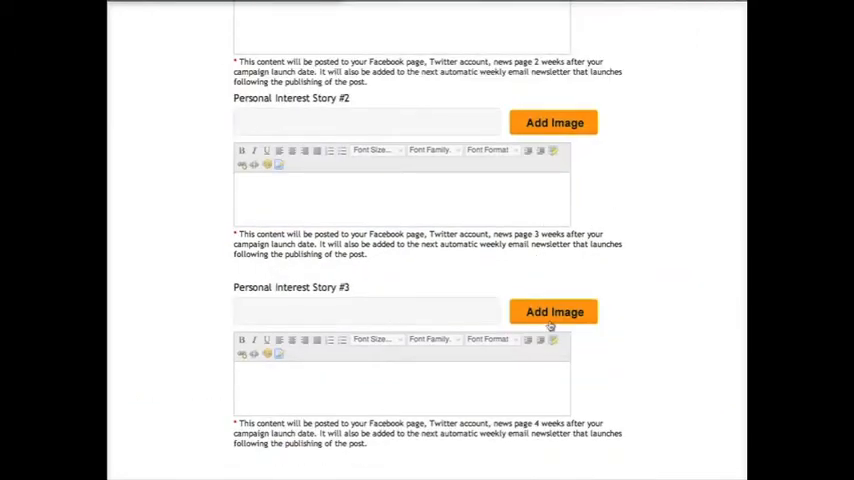
scroll("up", 3)
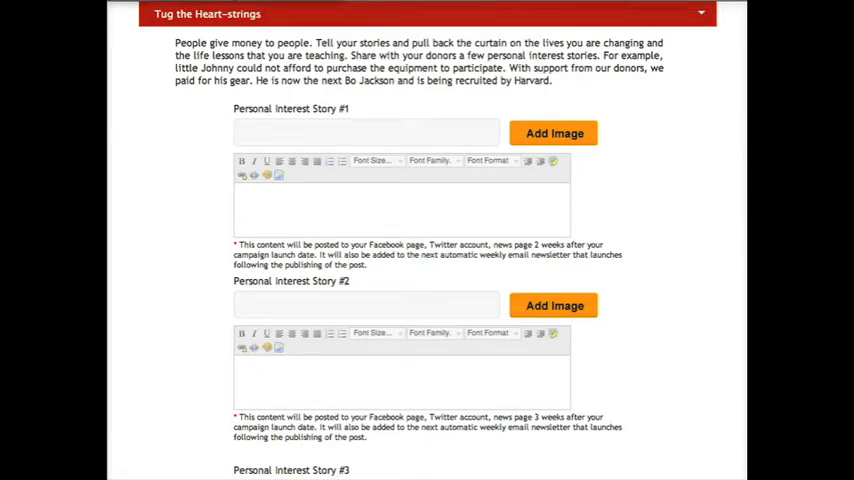
left_click(366, 132)
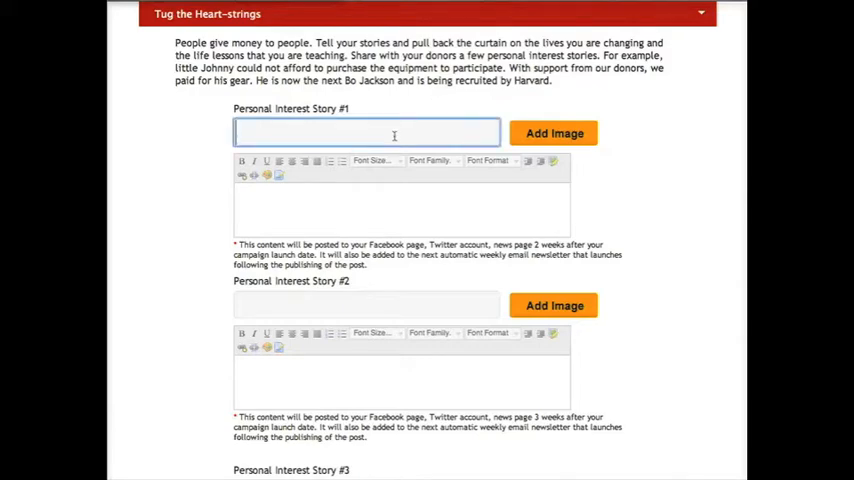
type("We Change Lives")
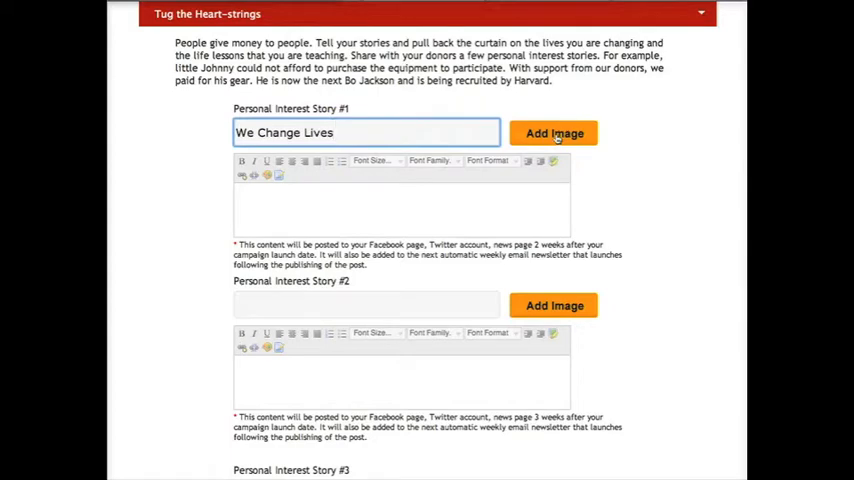
mouse_move(492, 196)
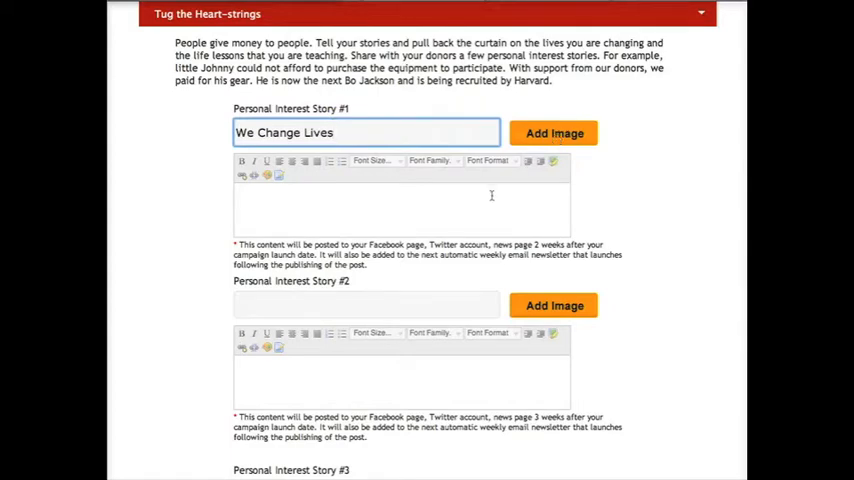
type("Little J")
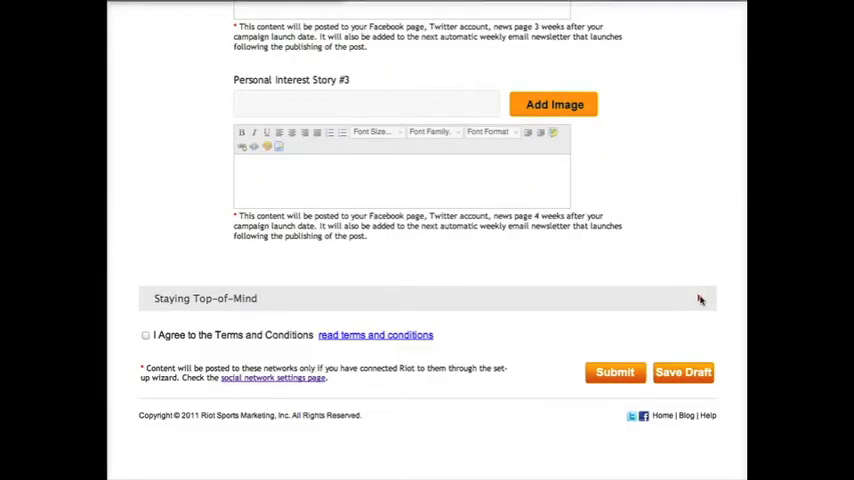
Title goal Item #1 'Help Us Keep You Informed'
scroll("down", 3)
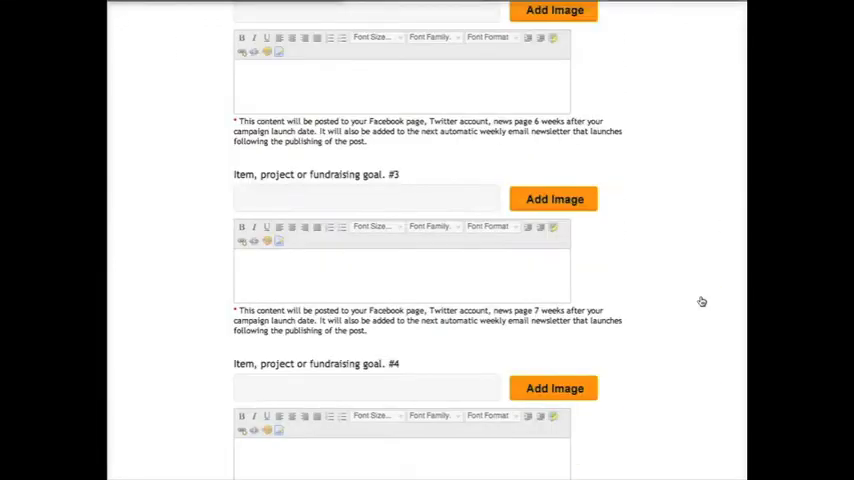
scroll("up", 3)
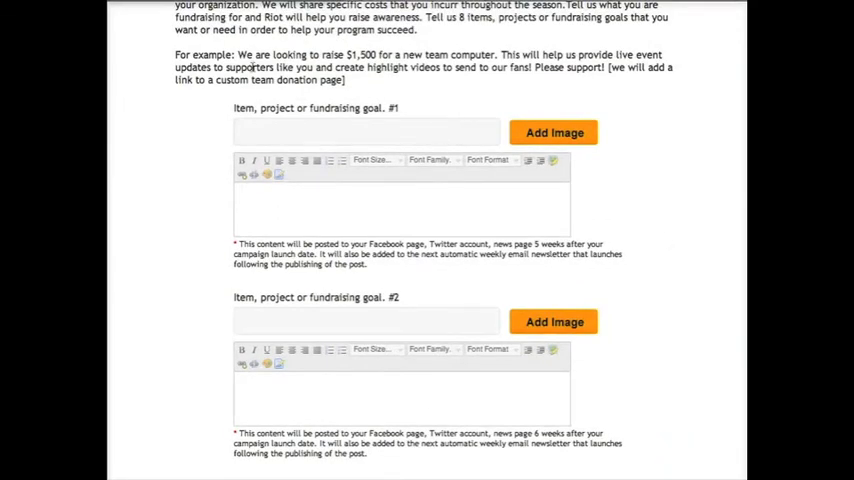
left_click(366, 132)
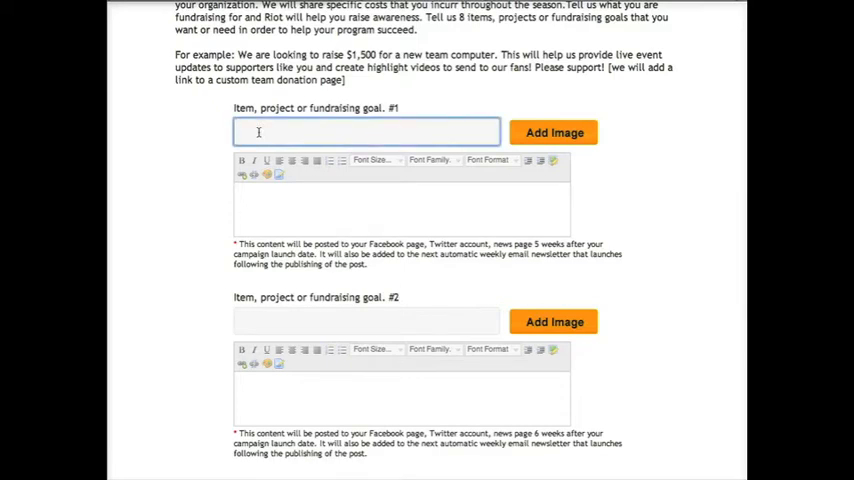
type("Help Us")
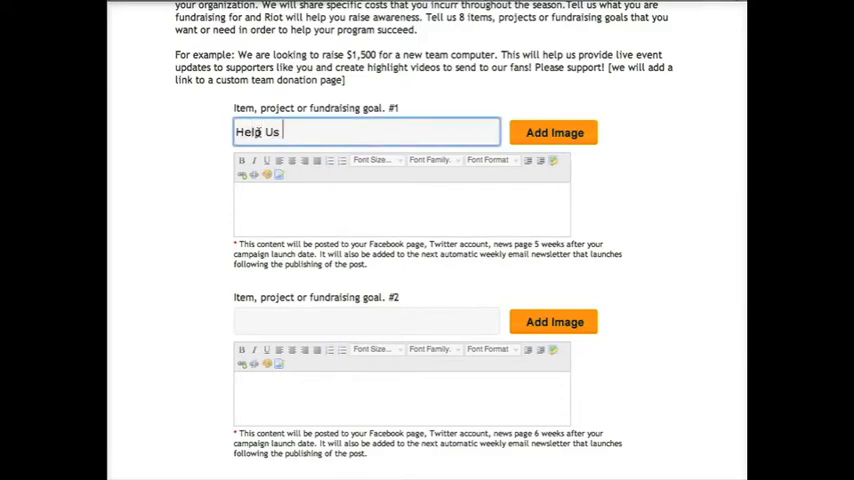
type("Keep")
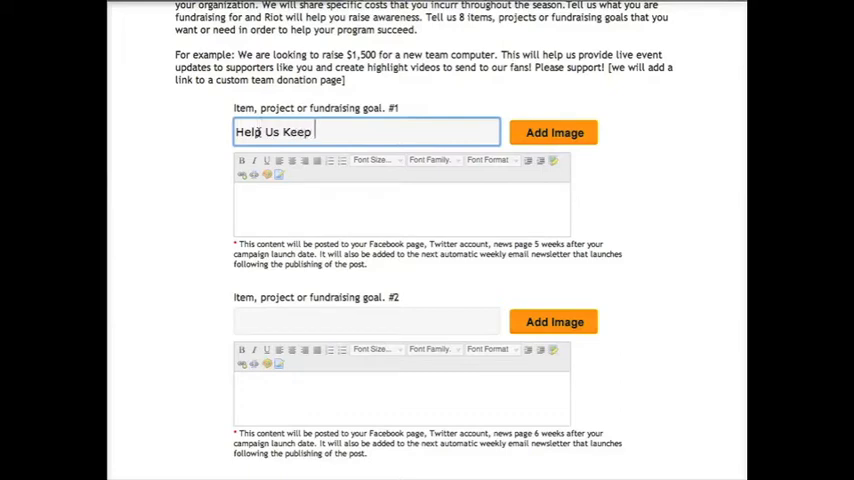
type("You Informed")
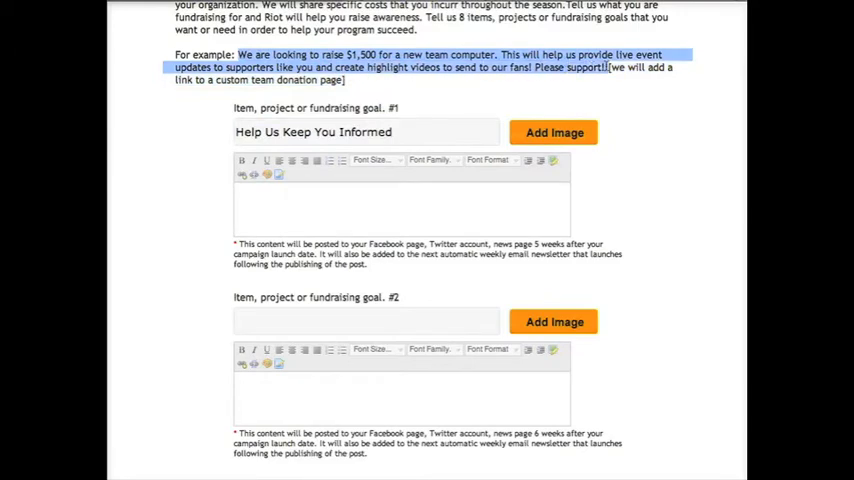
Describe Item #1 as raising $1,500 for a new team computer for live updates
left_click(400, 208)
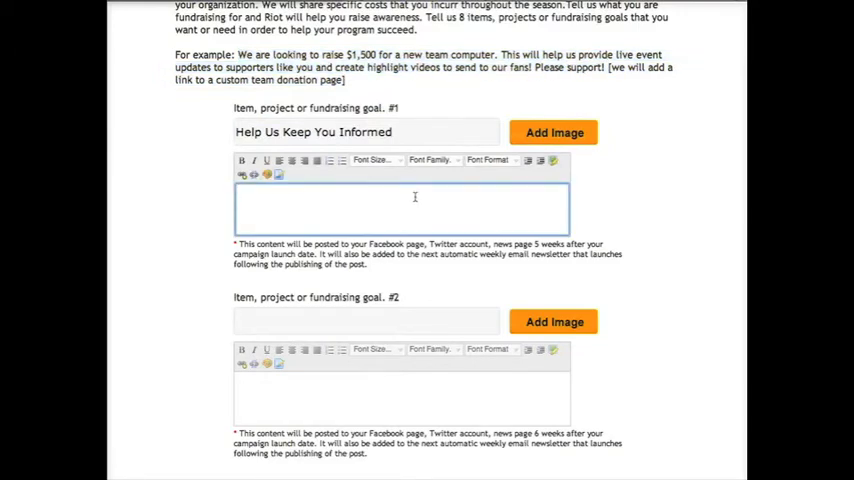
type("We are looking to raise $1,500 for a new team computer. This will help us provide live event updates to supporters like you and create highlight videos to send to our fans! Please support!")
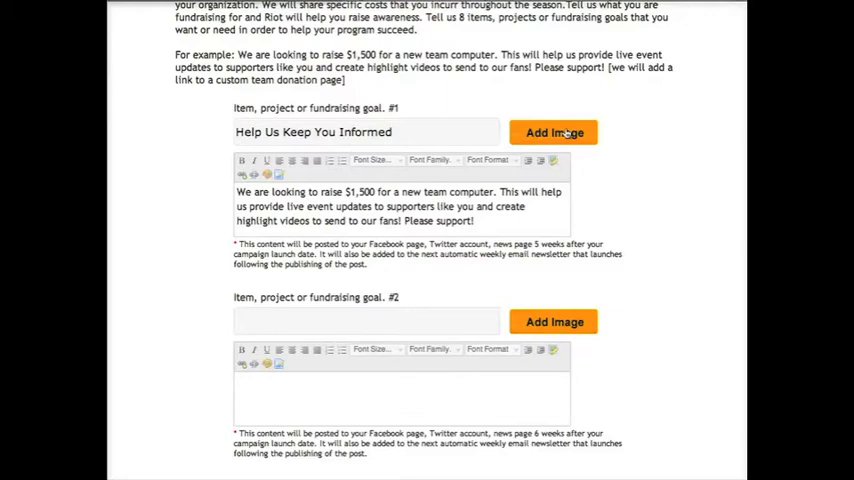
scroll("down", 3)
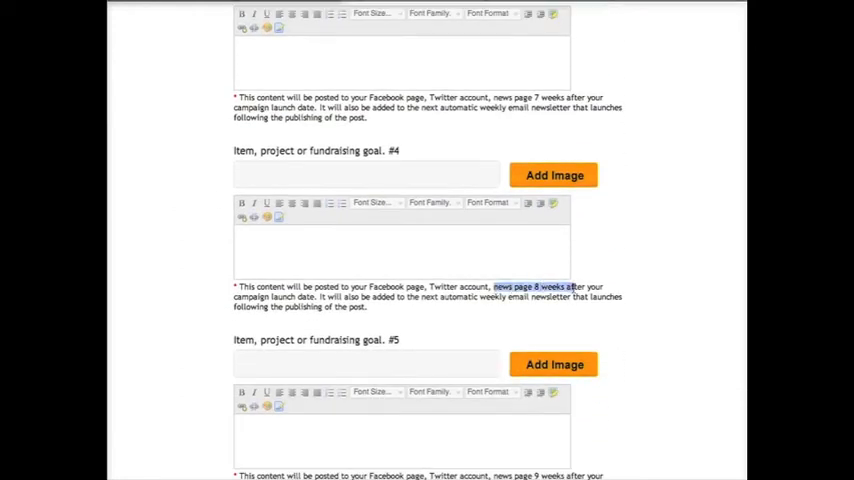
scroll("down", 3)
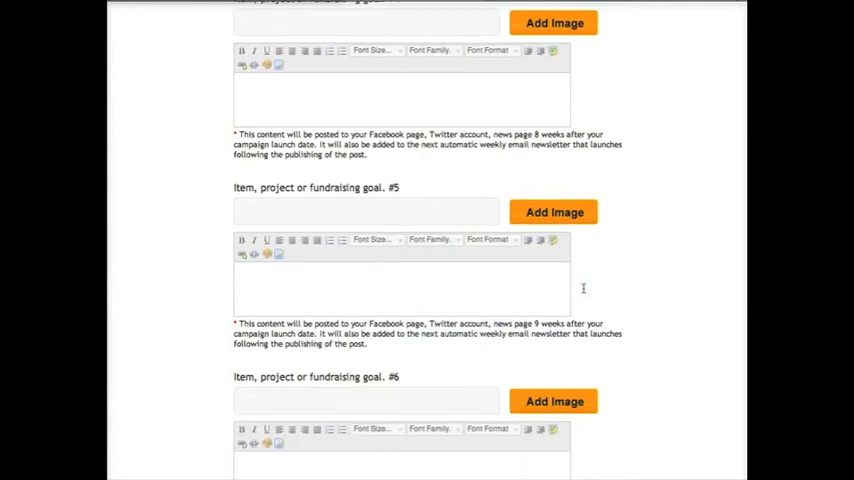
scroll("down", 3)
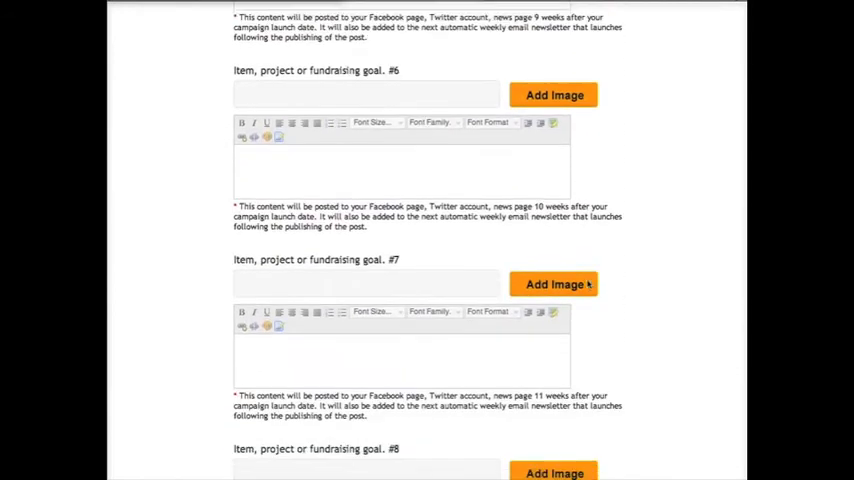
scroll("up", 3)
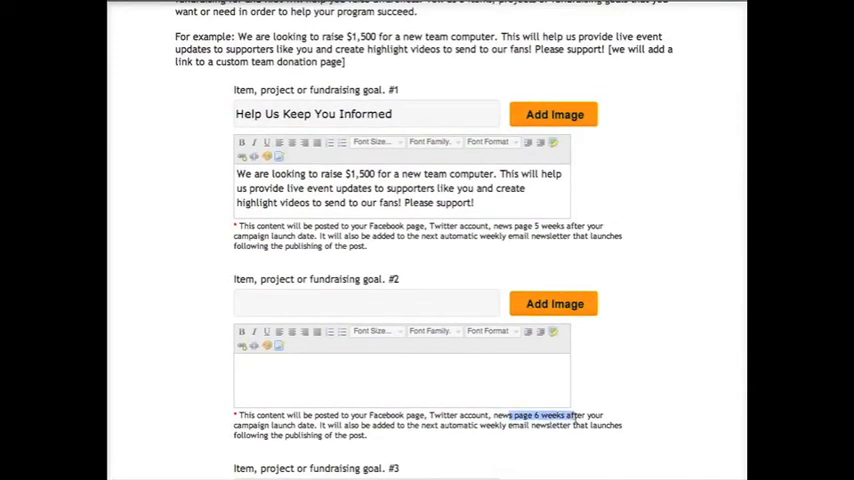
scroll("down", 3)
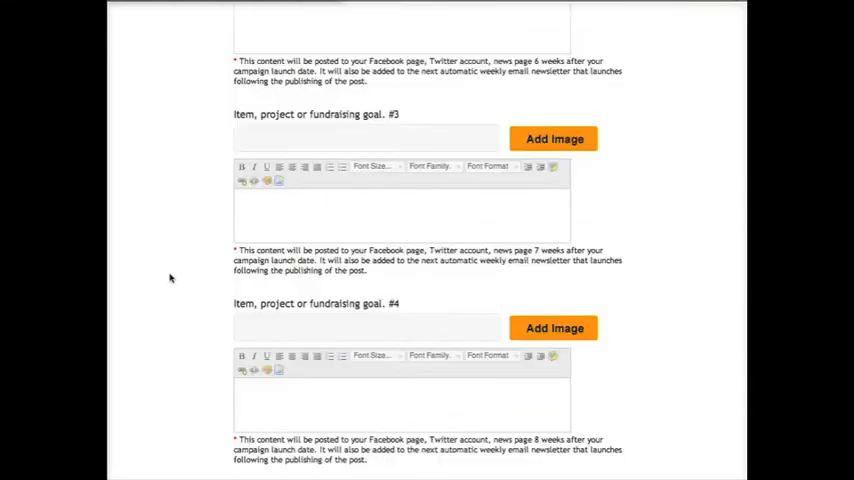
scroll("down", 3)
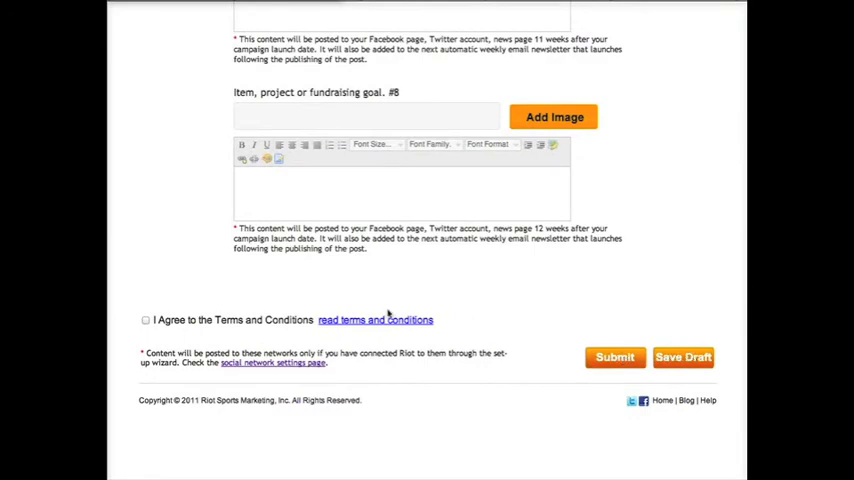
Preview the Cavalier Wrestling Club news page via Recent Posts and scroll its blog
left_click(144, 320)
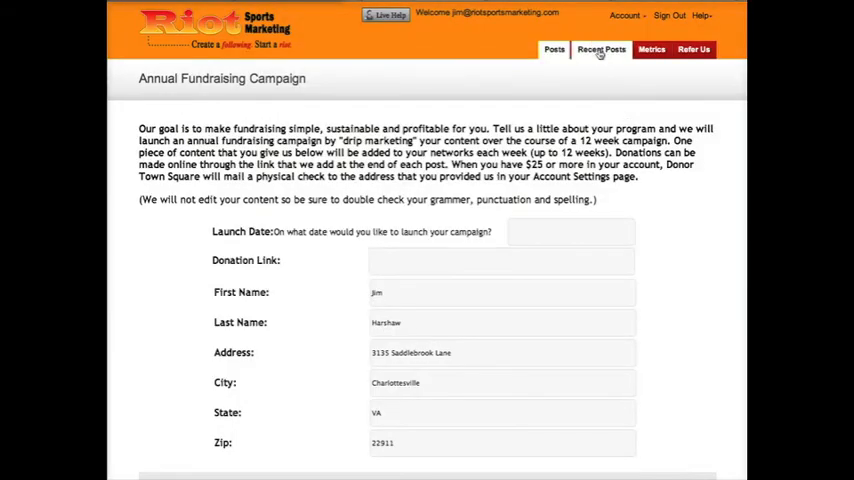
left_click(600, 48)
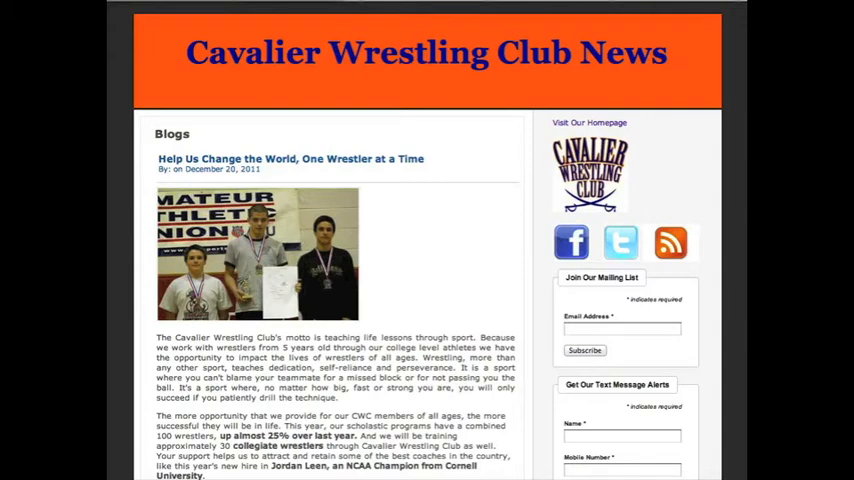
mouse_move(520, 224)
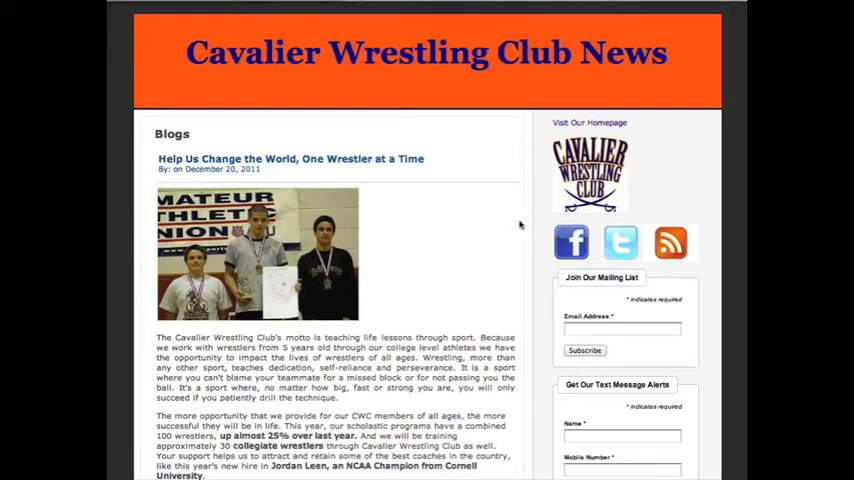
scroll("down", 3)
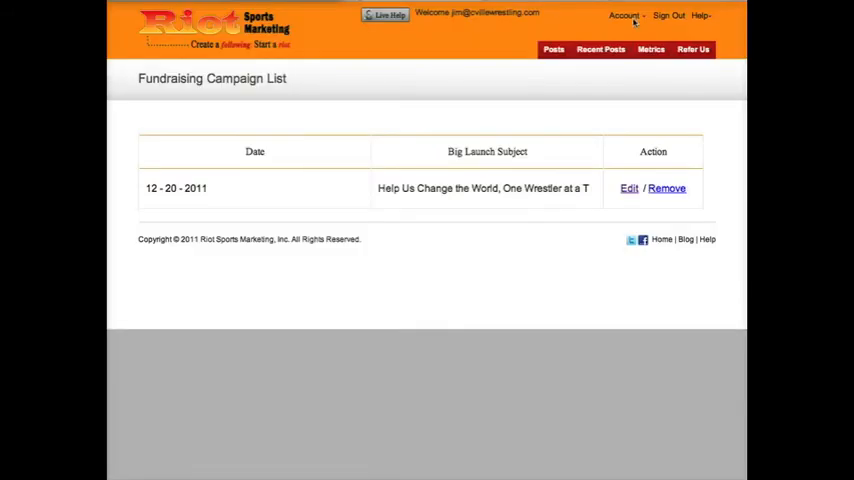
In Donor Page Settings, choose the Donor Town Square button for the news page and submit
left_click(624, 16)
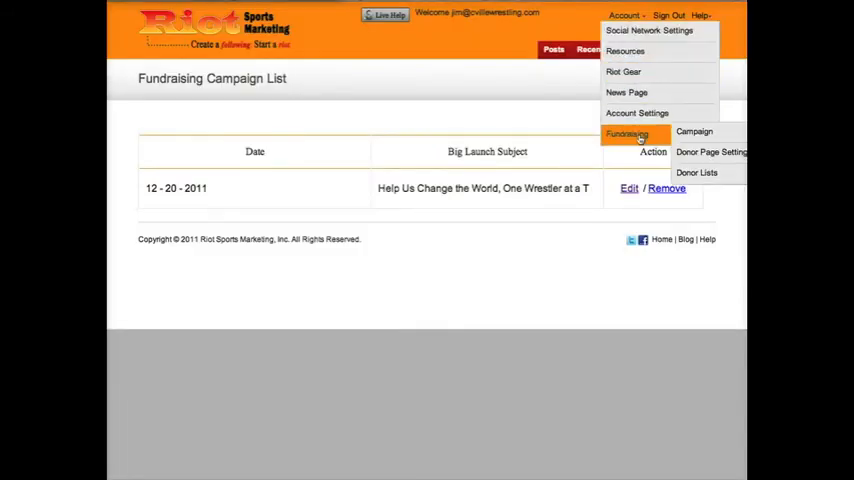
left_click(710, 152)
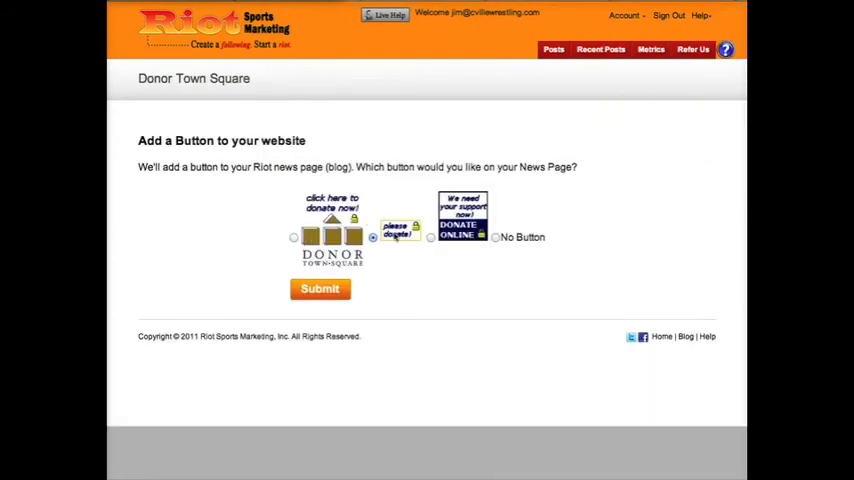
left_click(496, 236)
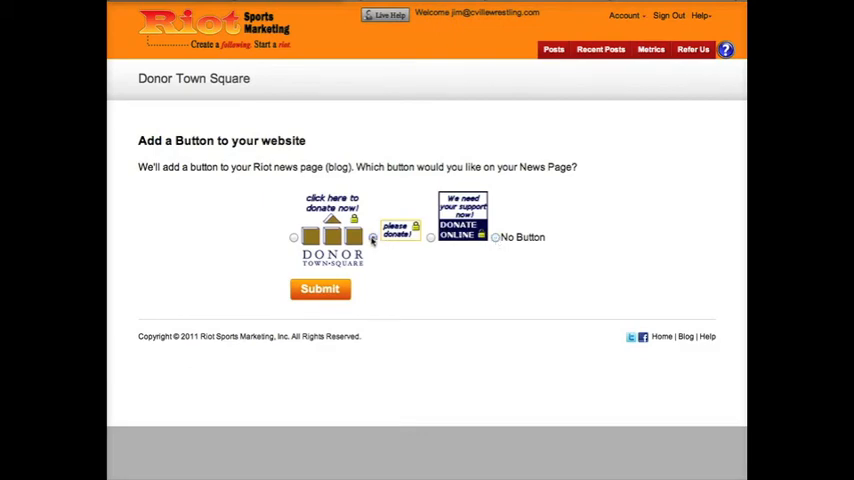
left_click(372, 236)
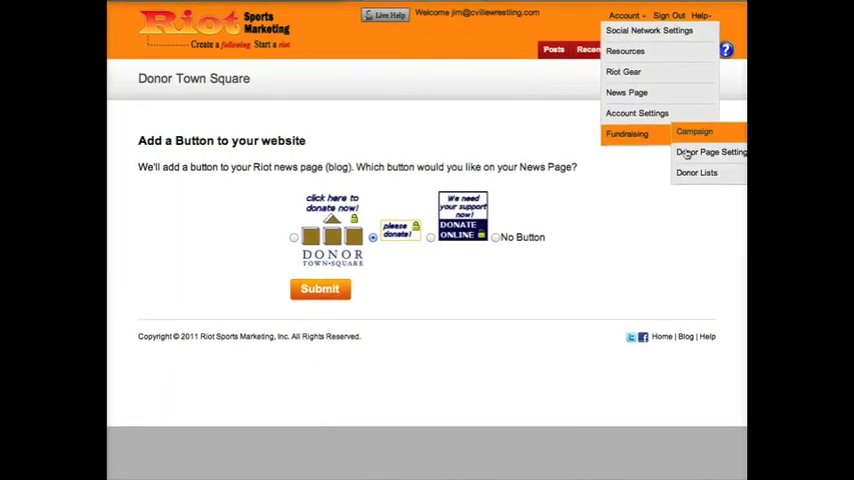
Review the empty Donors List with $0.00 total, then return to the campaign list
left_click(696, 172)
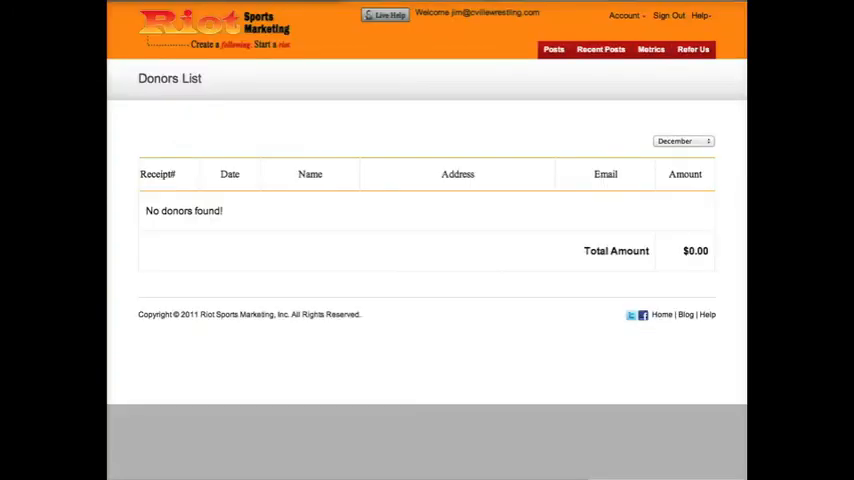
left_click(624, 16)
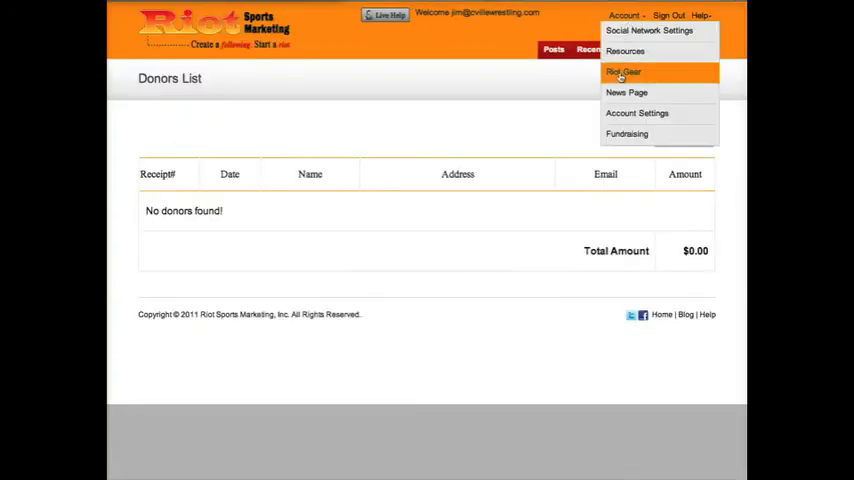
left_click(626, 132)
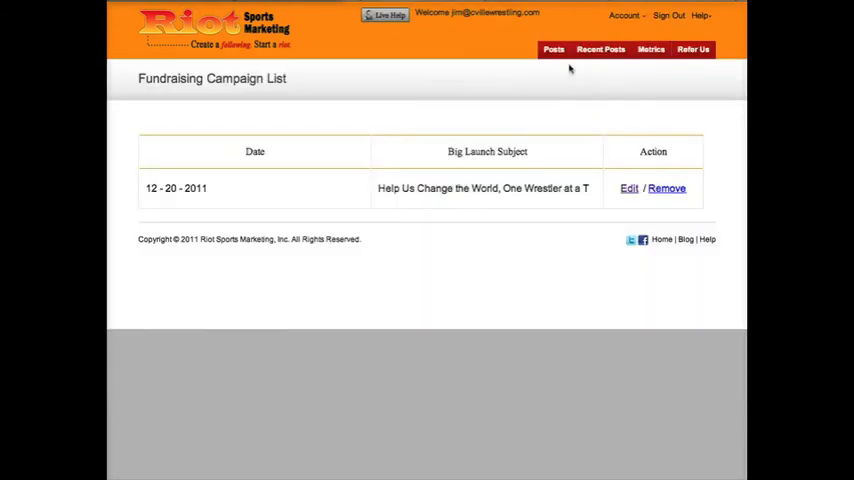